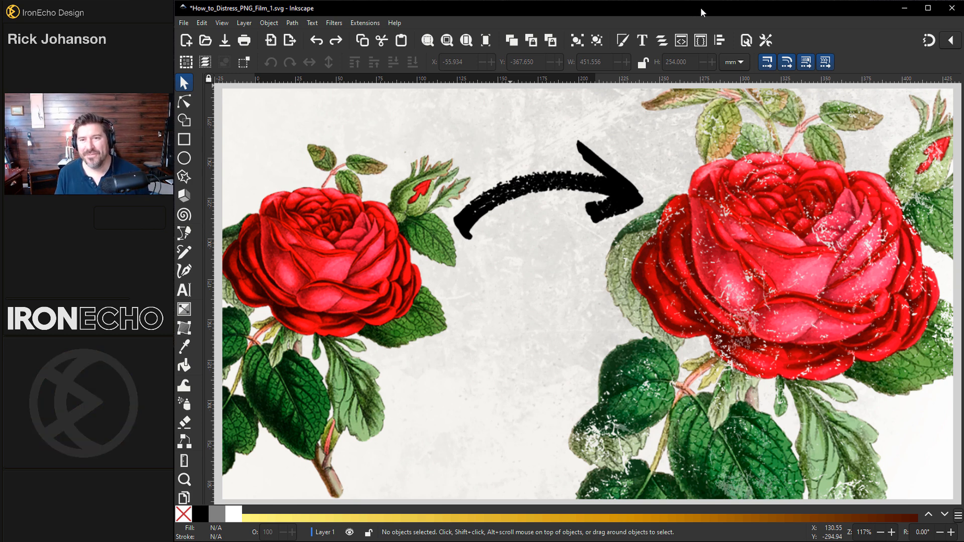
mouse_move(502, 256)
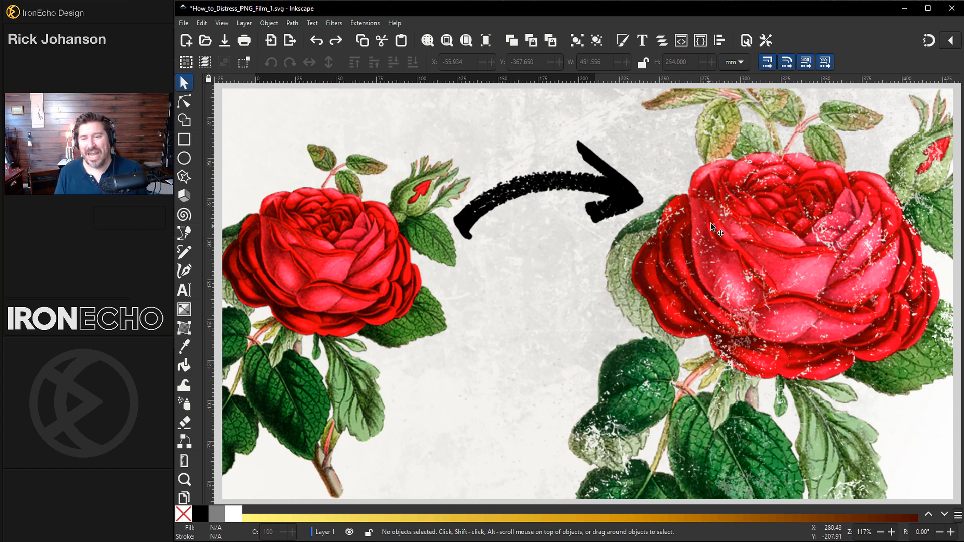
mouse_move(582, 369)
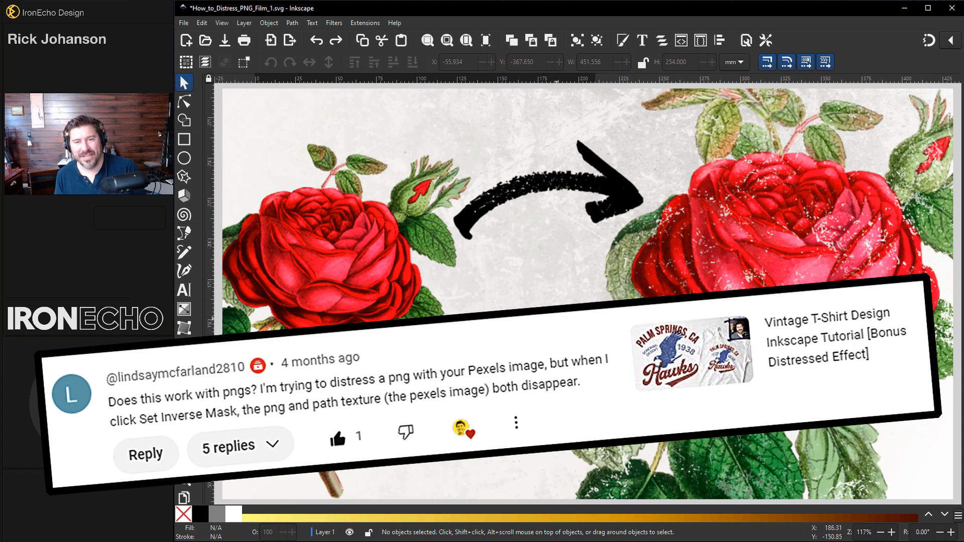
Import the transparent rose PNG as an embedded 1500×1500 image on Layer 1.
scroll("down", 3)
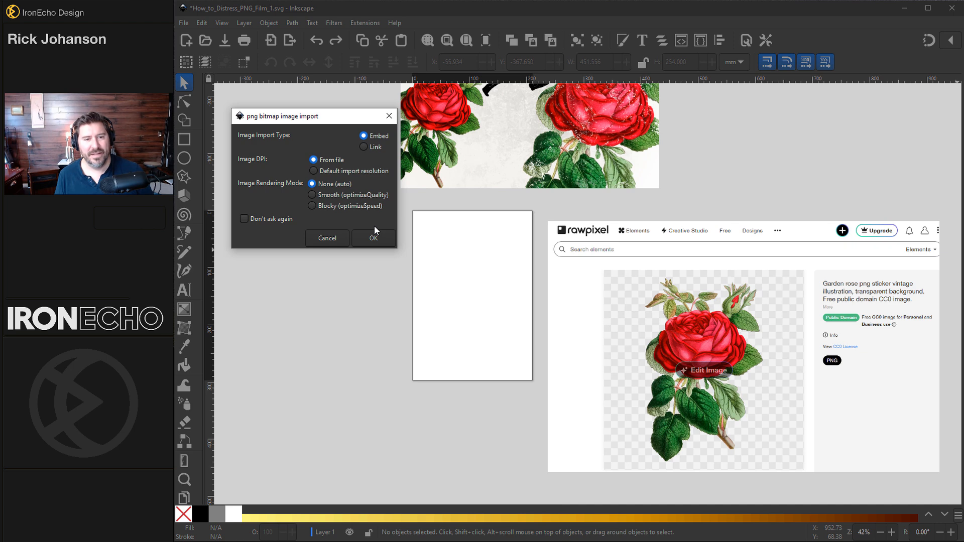
left_click(374, 238)
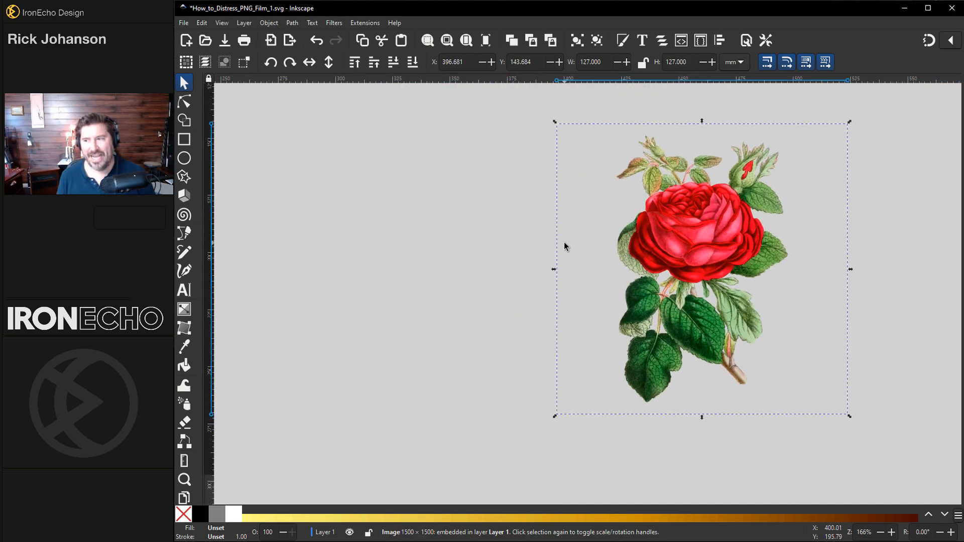
mouse_move(570, 244)
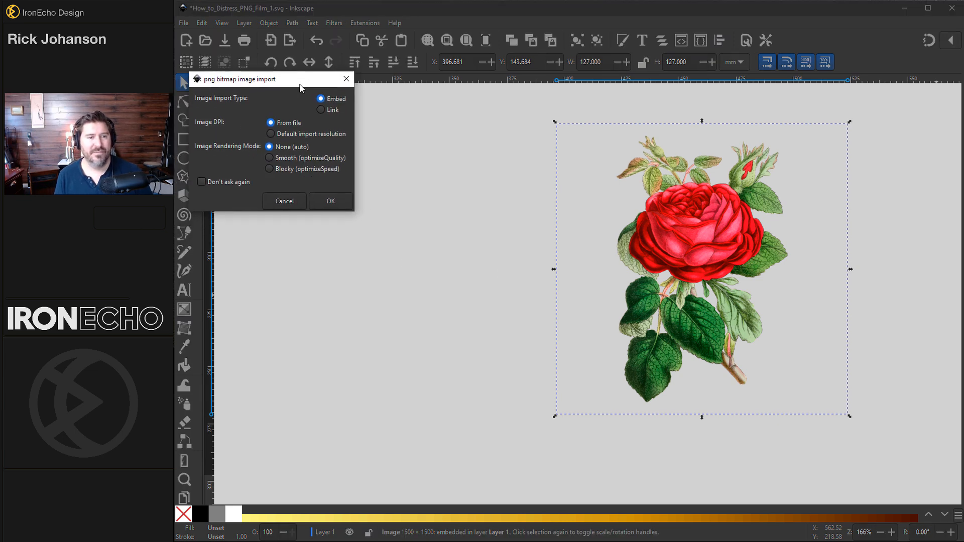
Embed the 1400×934 marble texture photo and position it beside the rose.
left_click(331, 201)
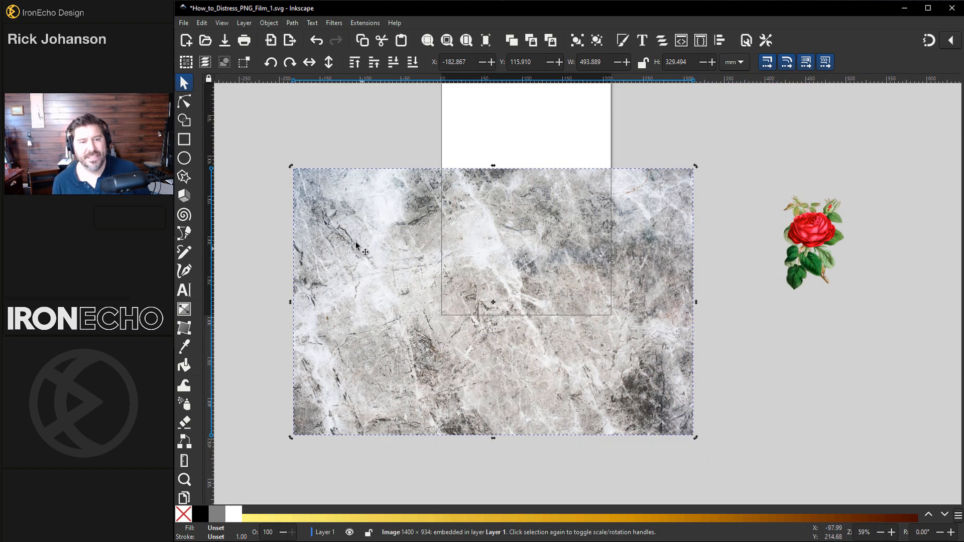
mouse_move(348, 238)
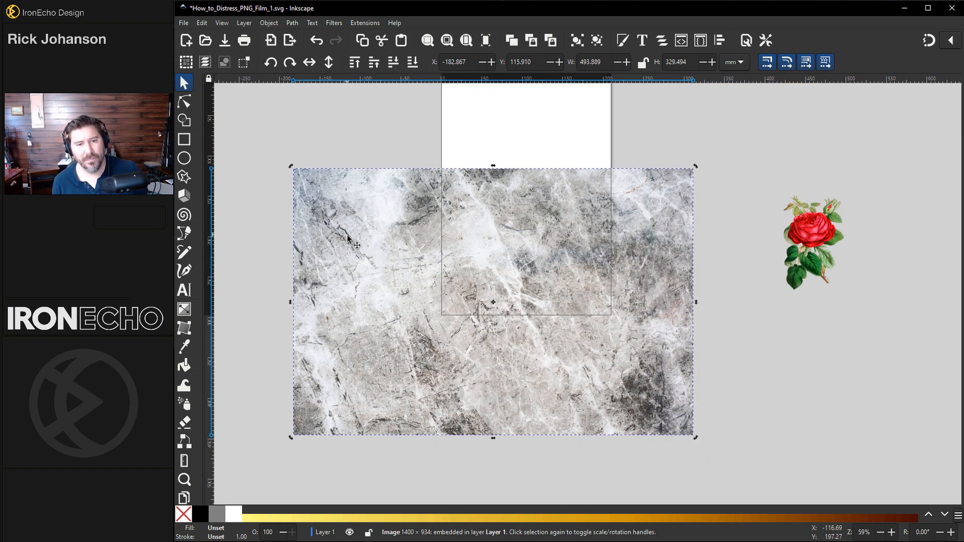
mouse_move(504, 325)
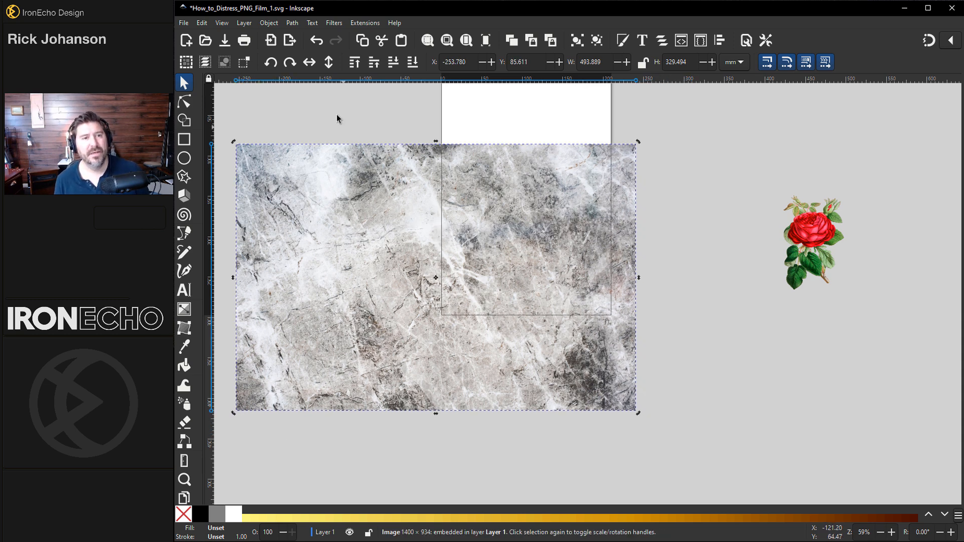
left_click(291, 23)
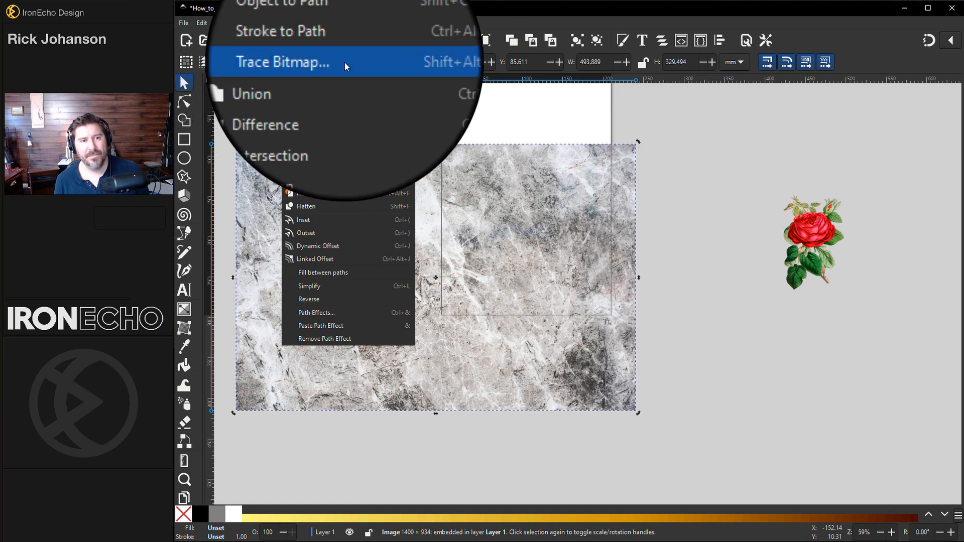
Set up a Single scan Brightness cutoff trace of the marble texture at threshold 0.450.
left_click(280, 61)
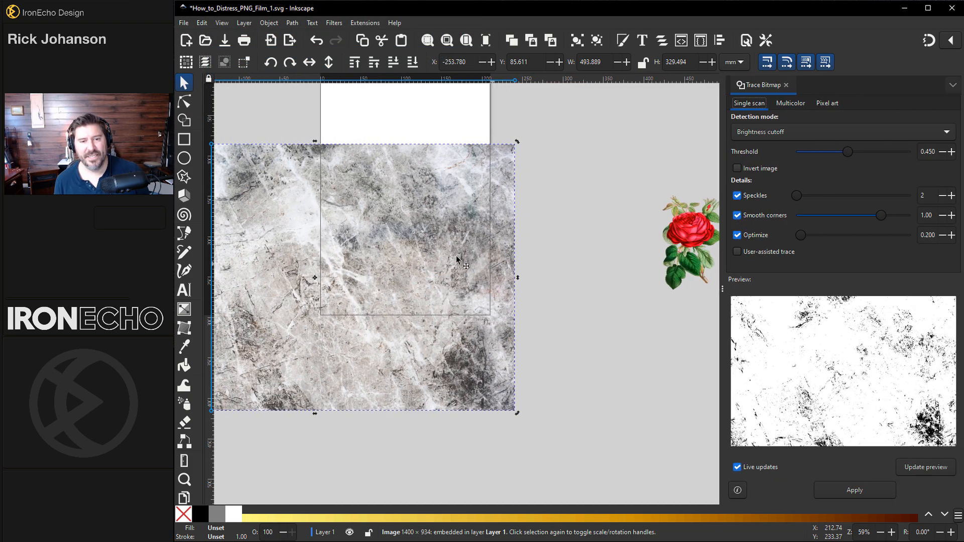
mouse_move(386, 240)
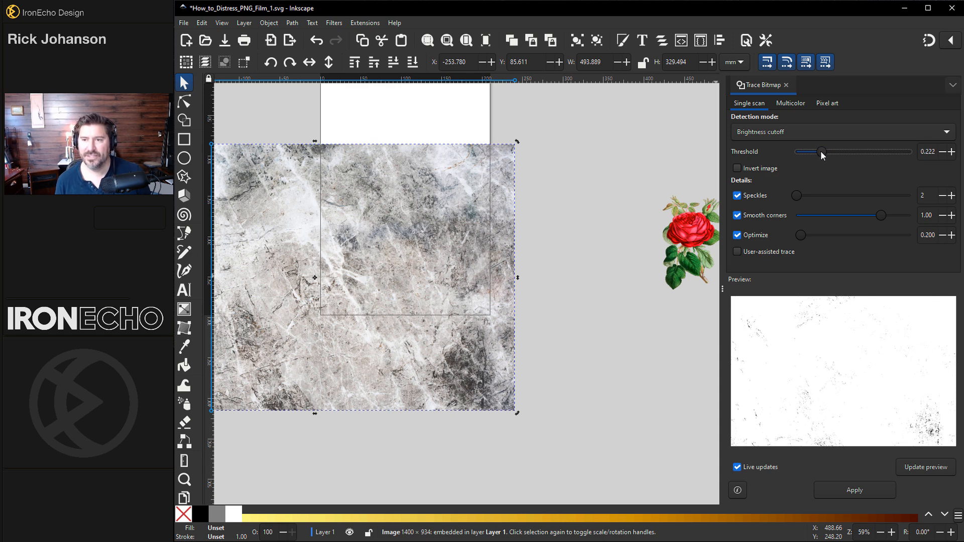
mouse_move(469, 379)
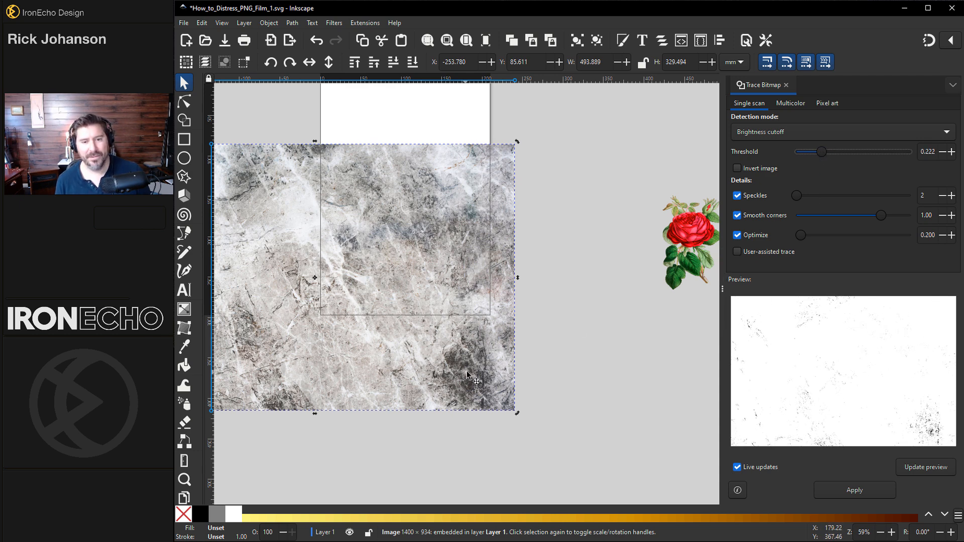
mouse_move(821, 383)
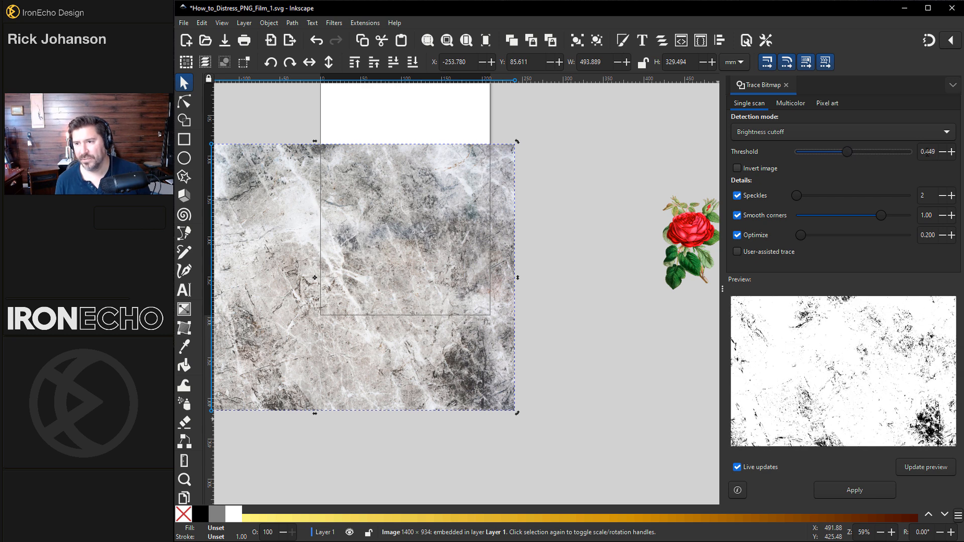
triple_click(928, 151)
type("0.450")
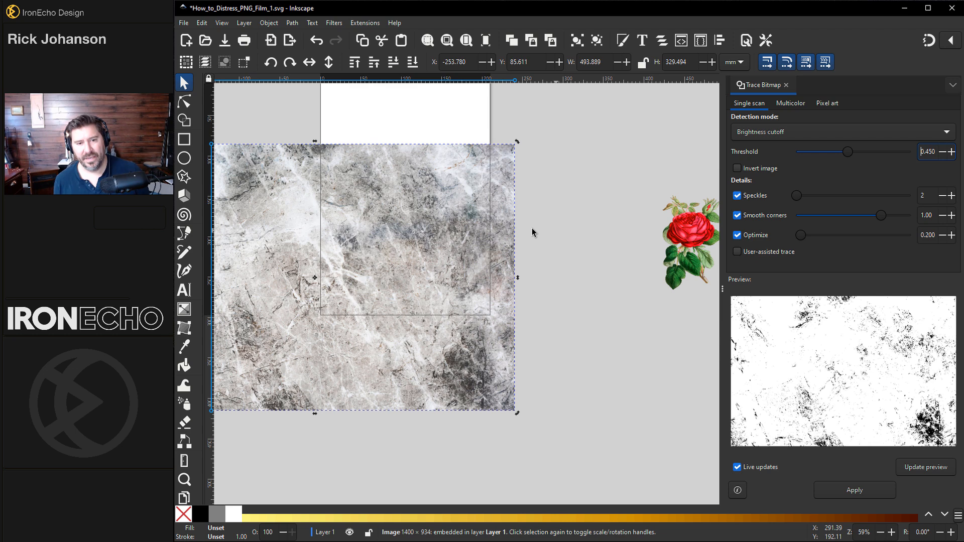
mouse_move(800, 347)
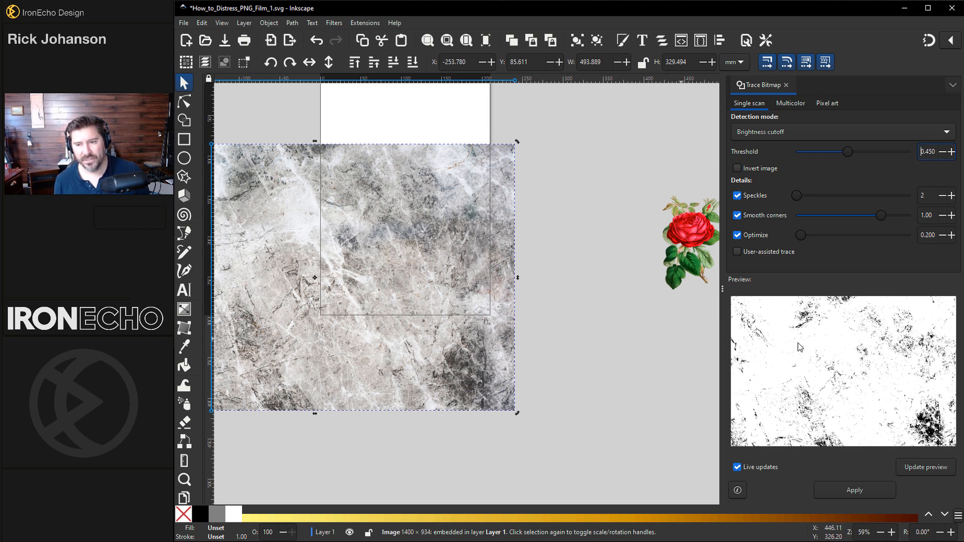
mouse_move(876, 371)
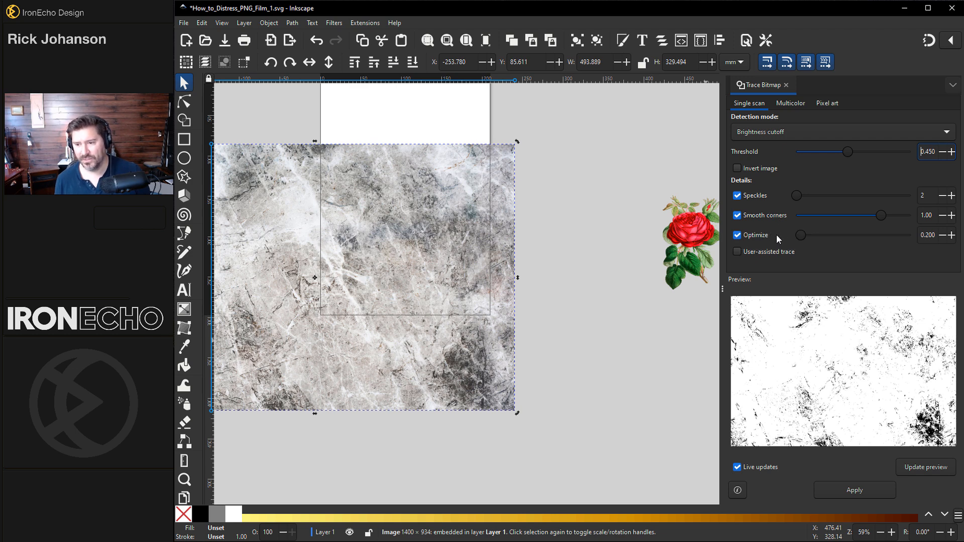
Apply the trace, producing an 18,220-node black speckle path, and inspect its nodes.
left_click(854, 490)
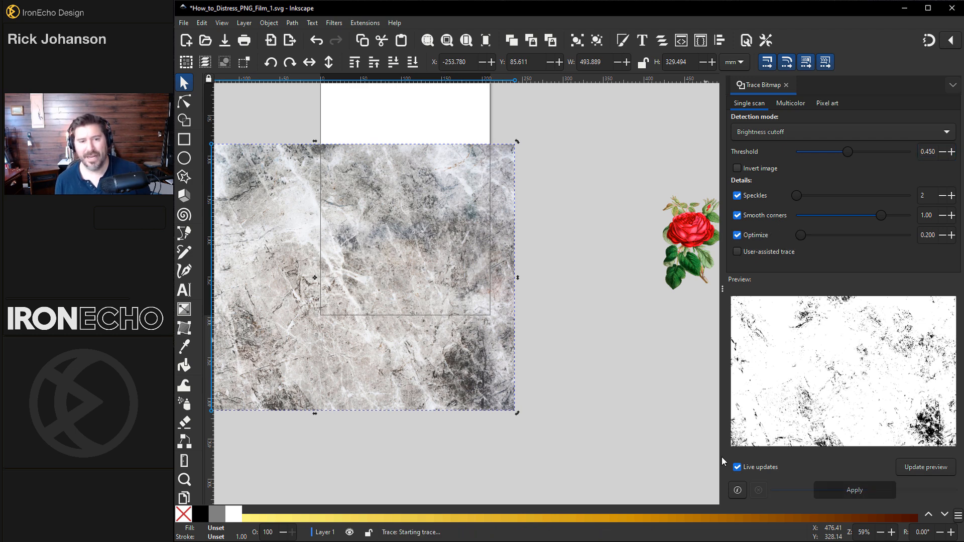
left_click(853, 490)
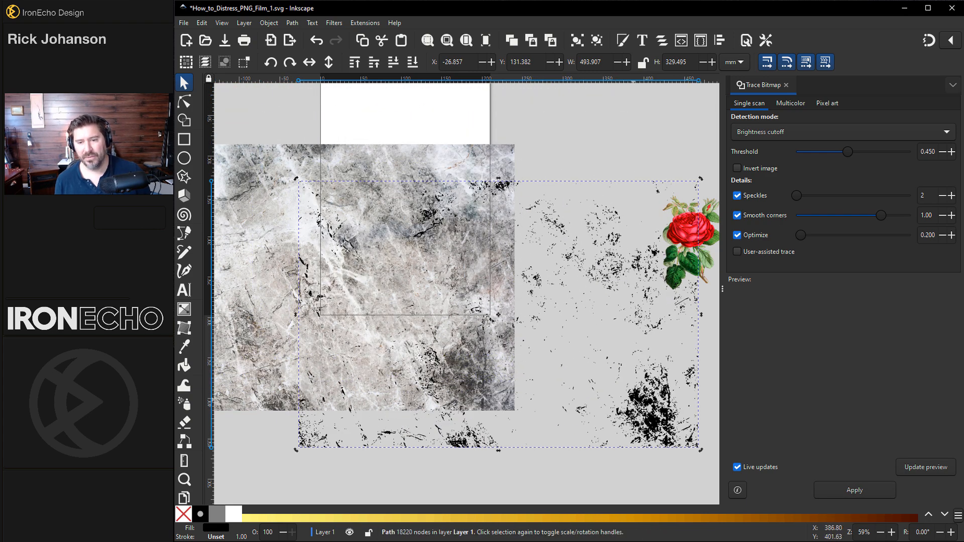
left_click(183, 102)
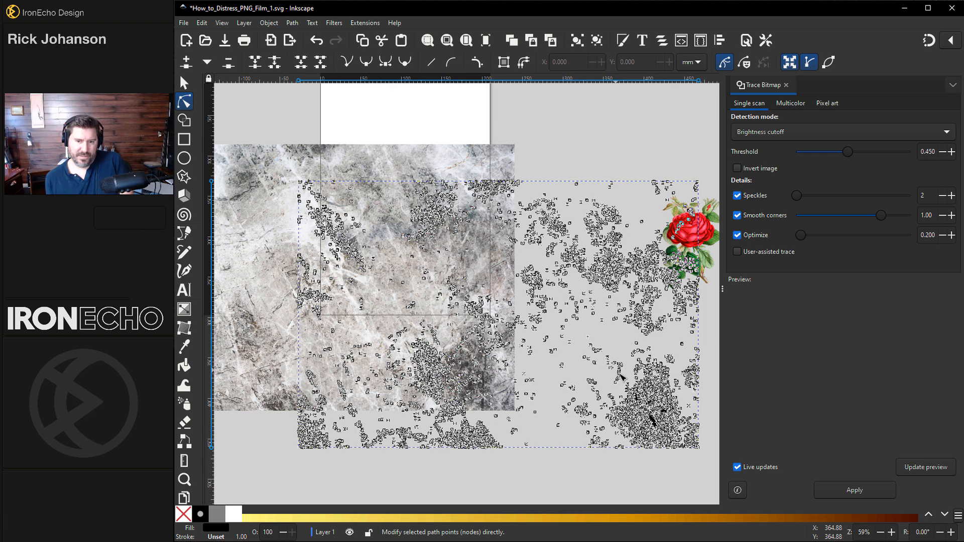
scroll("up", 3)
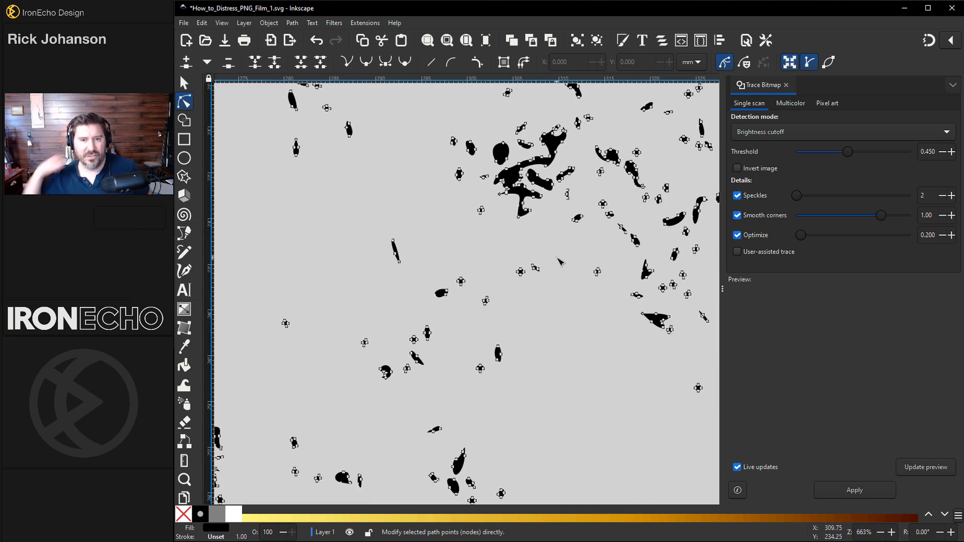
mouse_move(454, 275)
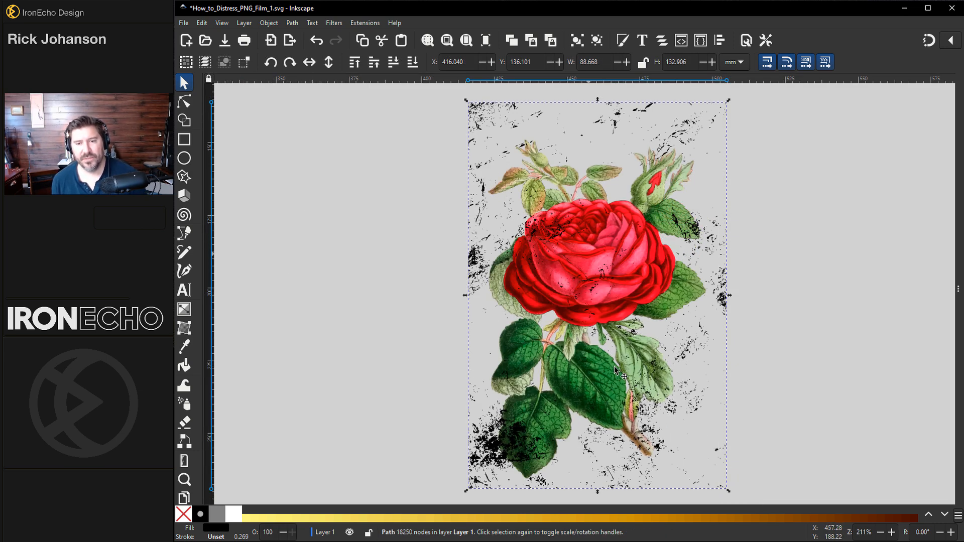
mouse_move(480, 403)
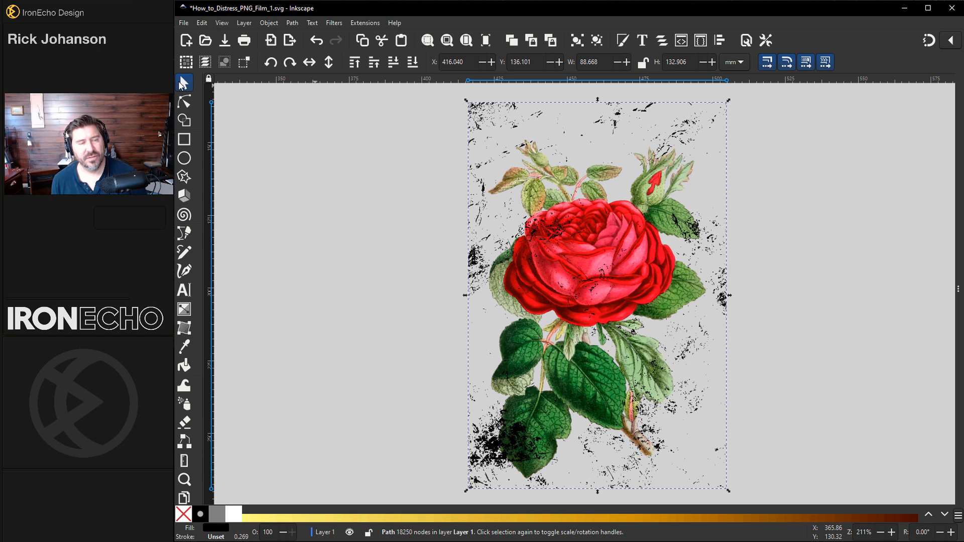
Duplicate the traced speckle path and flip the copy horizontally to thicken the texture.
left_click(309, 62)
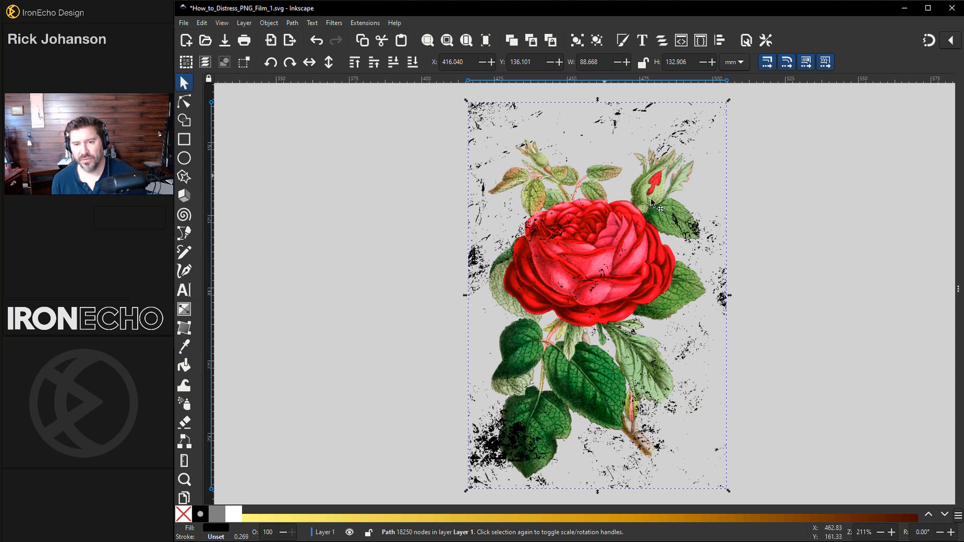
mouse_move(509, 437)
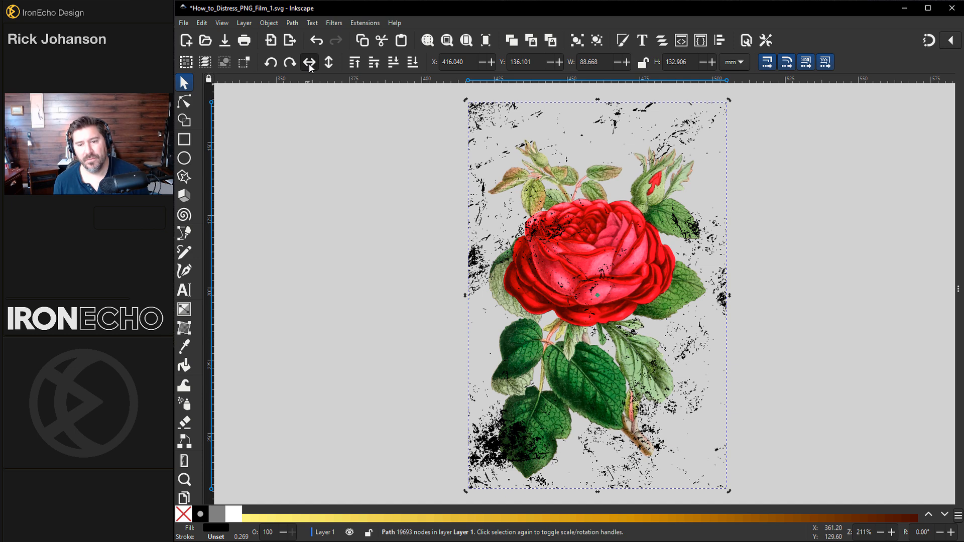
left_click(311, 62)
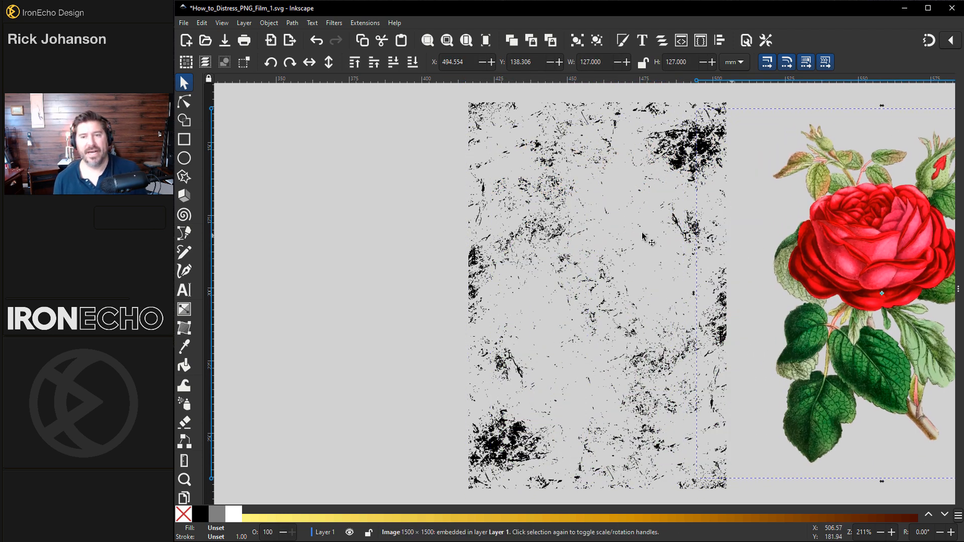
Draw a white rectangle to the left of the combined speckle texture.
left_click(443, 142)
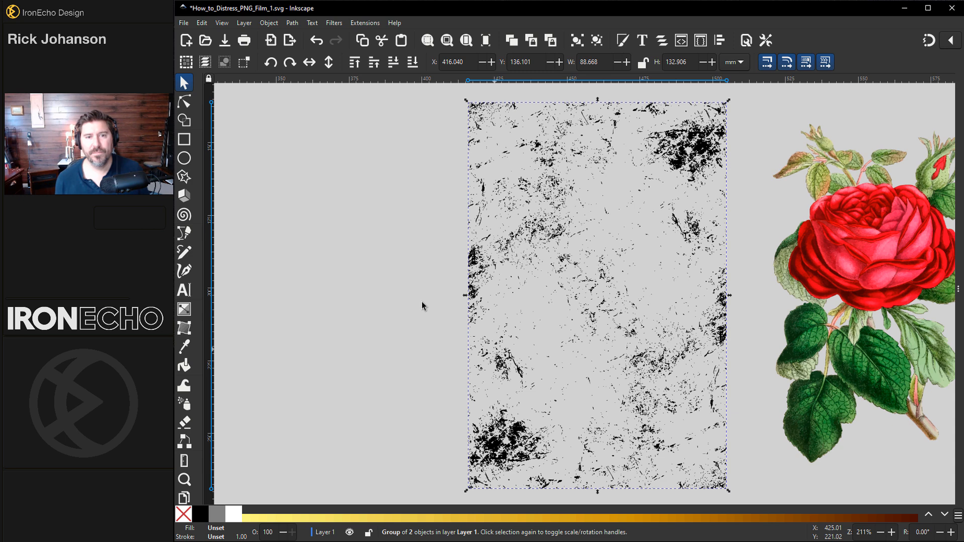
left_click(184, 139)
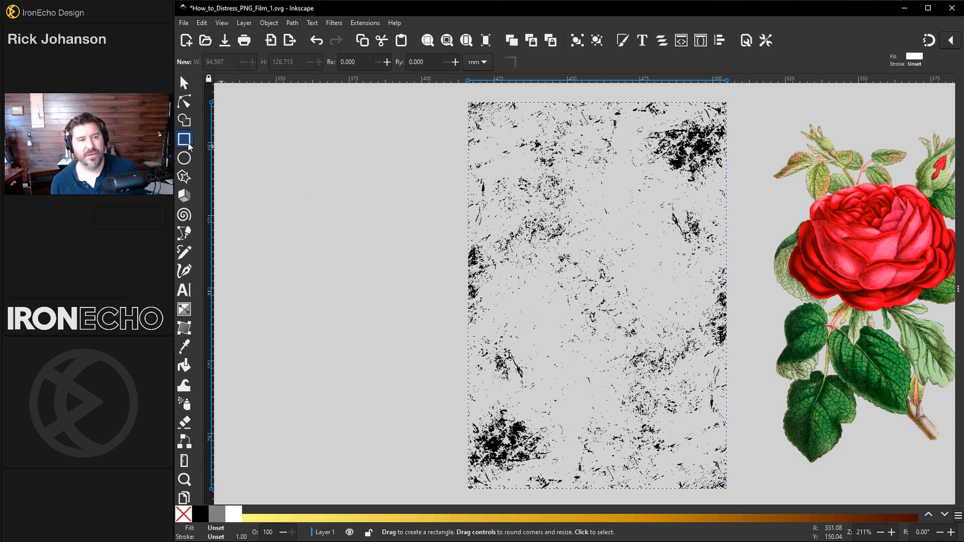
left_click_drag(264, 133, 397, 277)
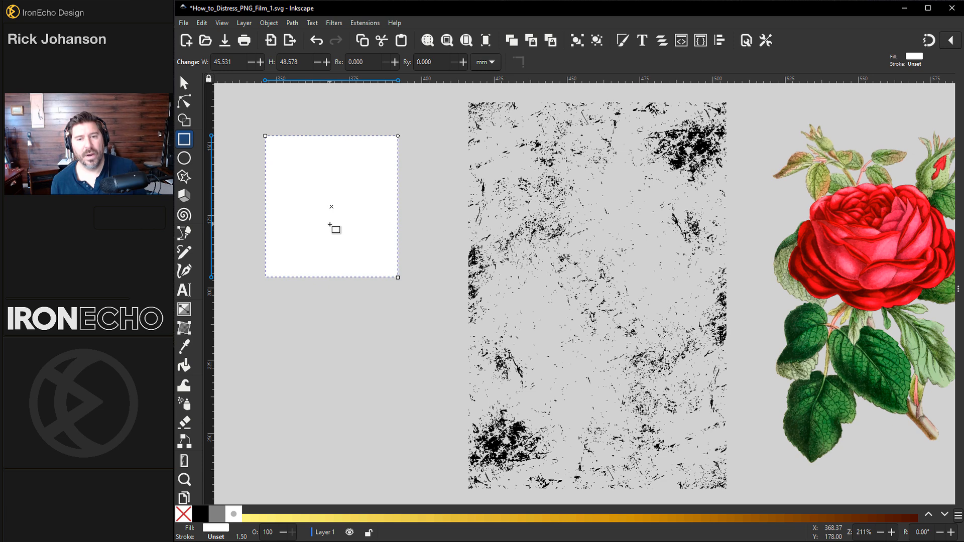
mouse_move(333, 271)
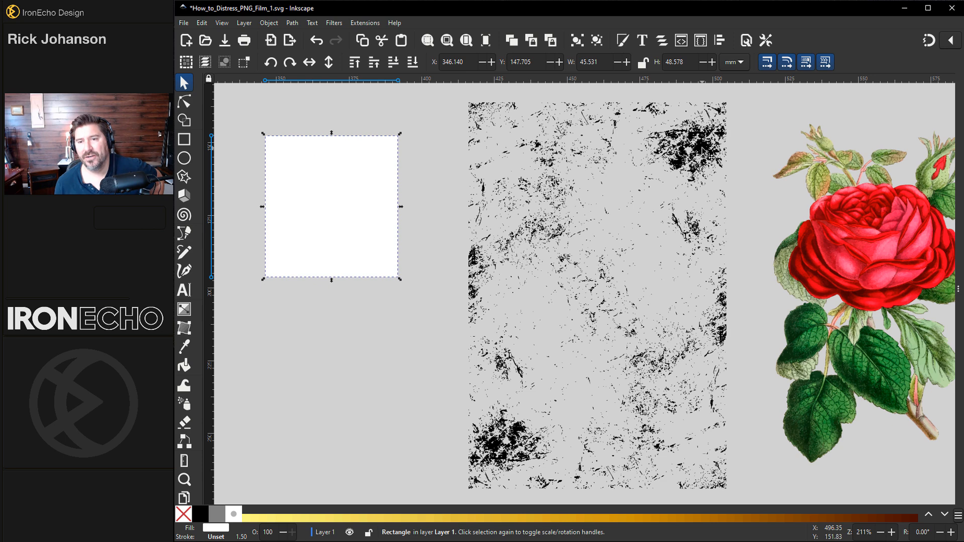
Move the white rectangle behind the speckle texture as a solid backdrop.
left_click(202, 23)
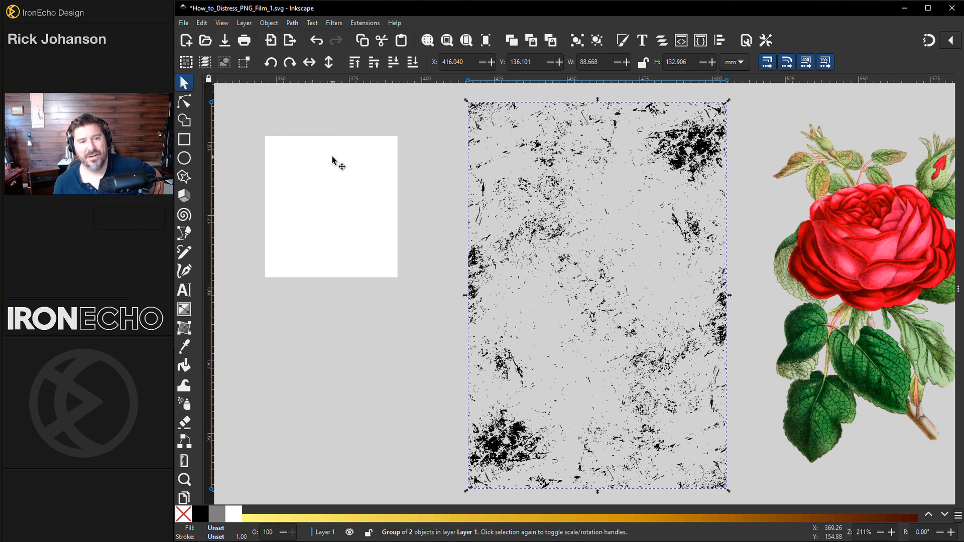
left_click(331, 206)
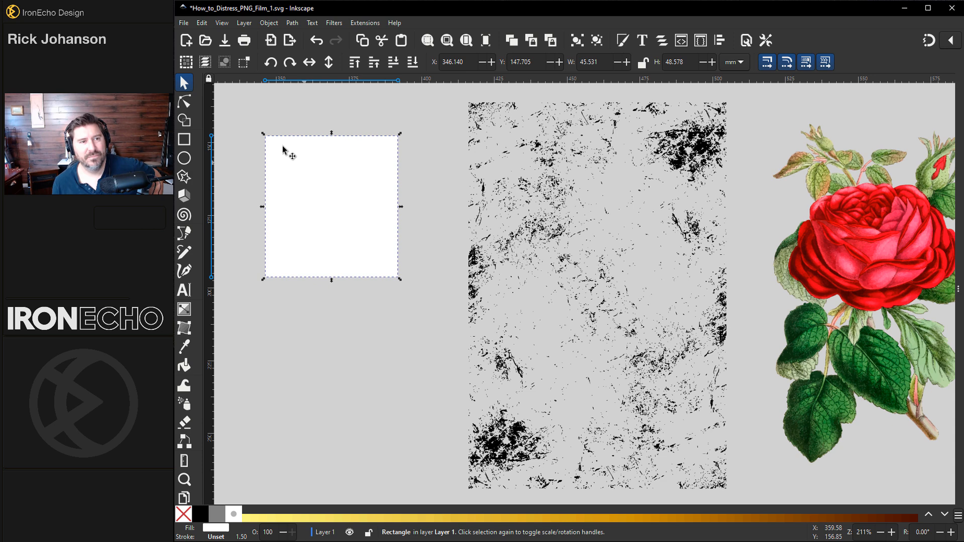
left_click(201, 23)
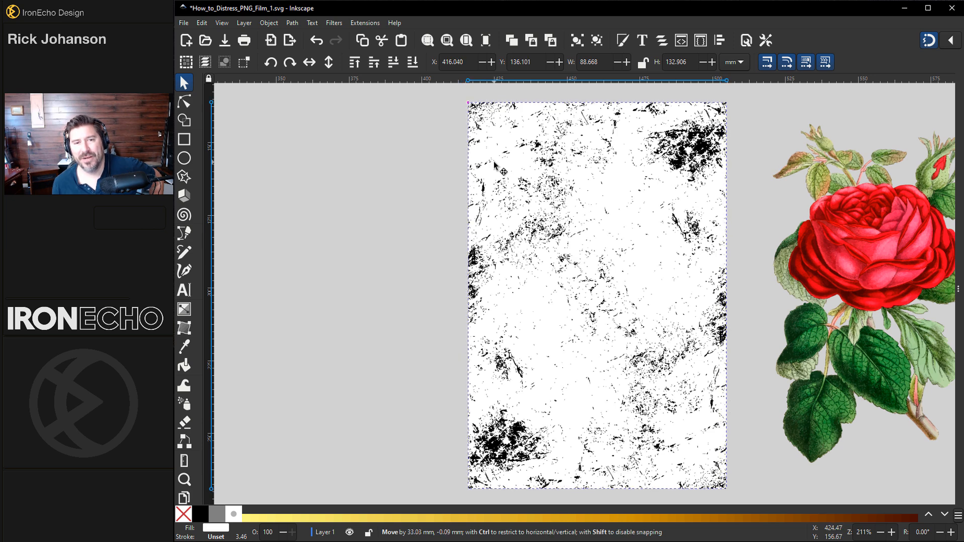
Drag the white-backed texture group leftward over the rose as one object.
left_click(441, 149)
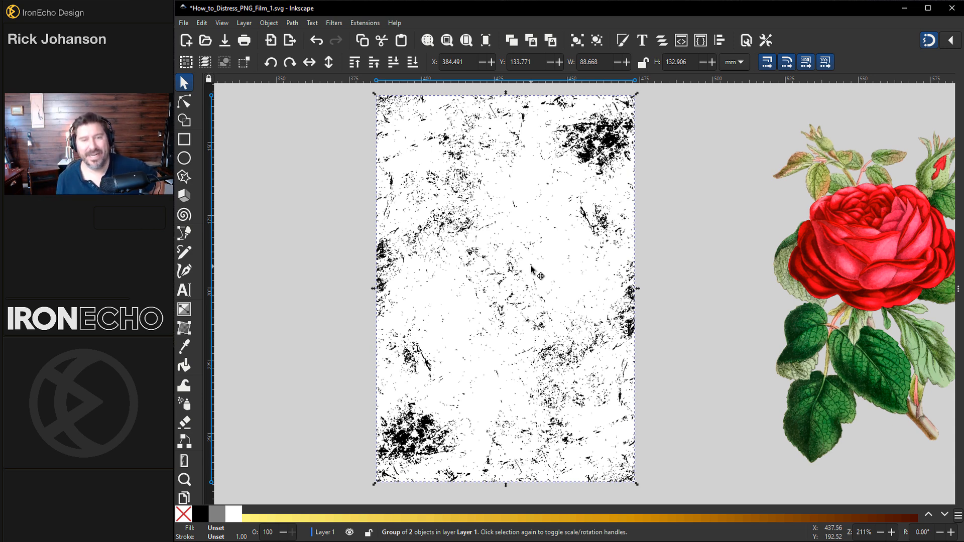
mouse_move(540, 280)
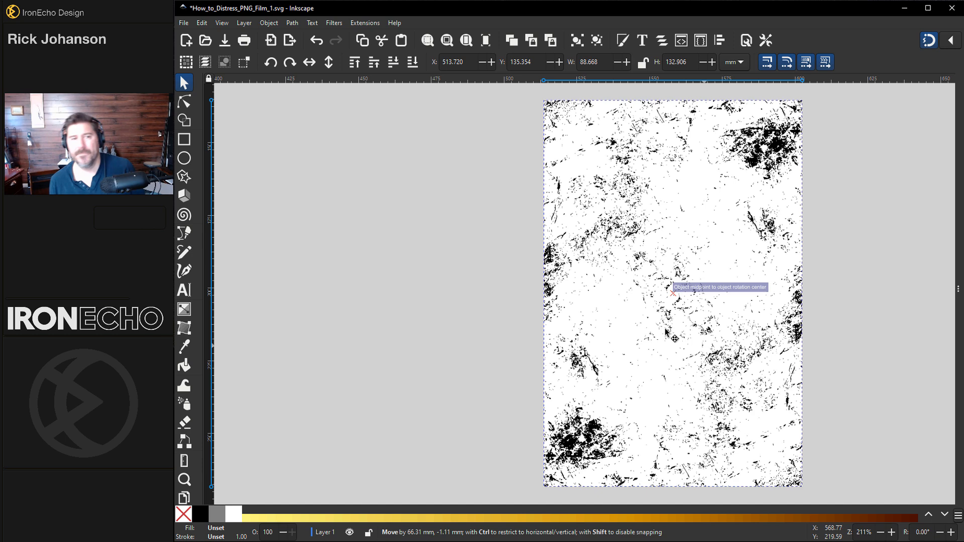
Lower the texture group to 53% opacity in Fill and Stroke and align it over the rose.
left_click(291, 23)
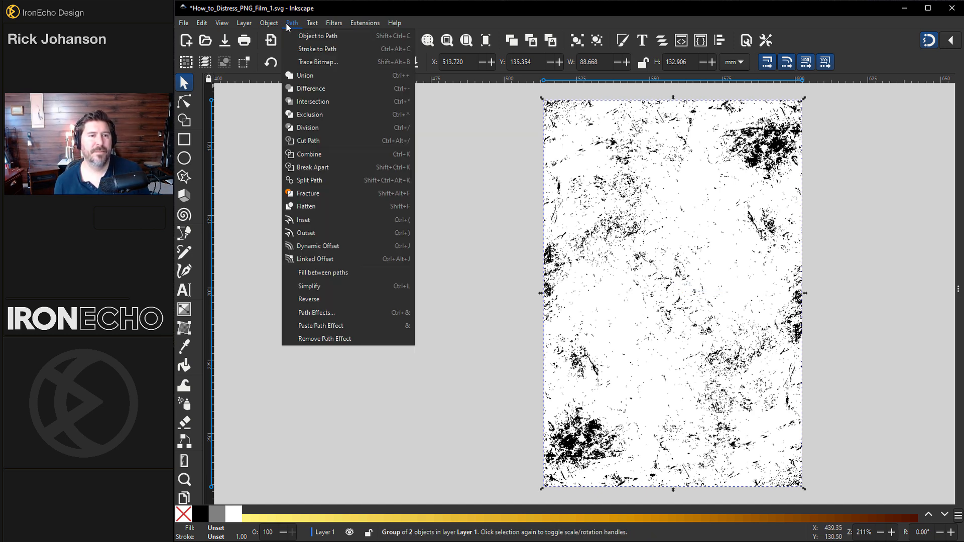
left_click(268, 23)
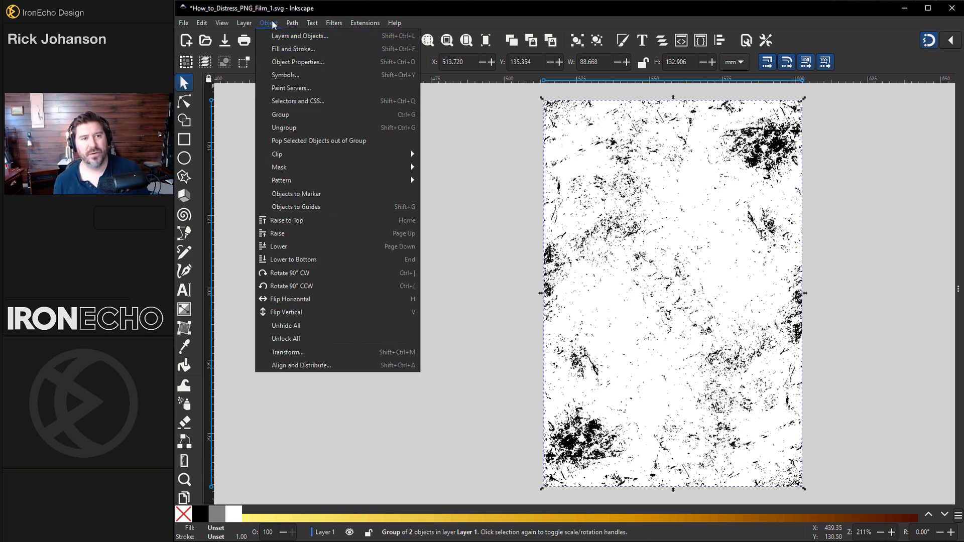
left_click(293, 48)
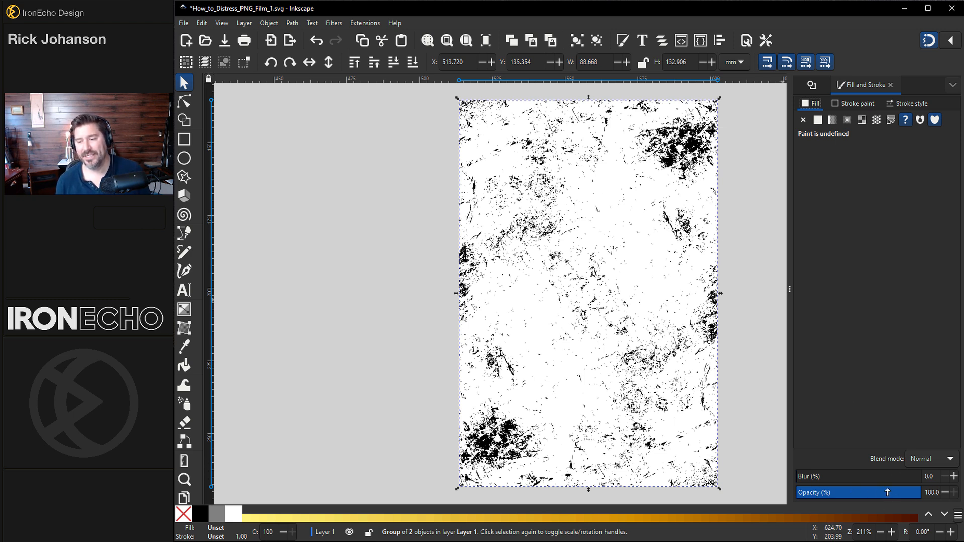
mouse_move(626, 254)
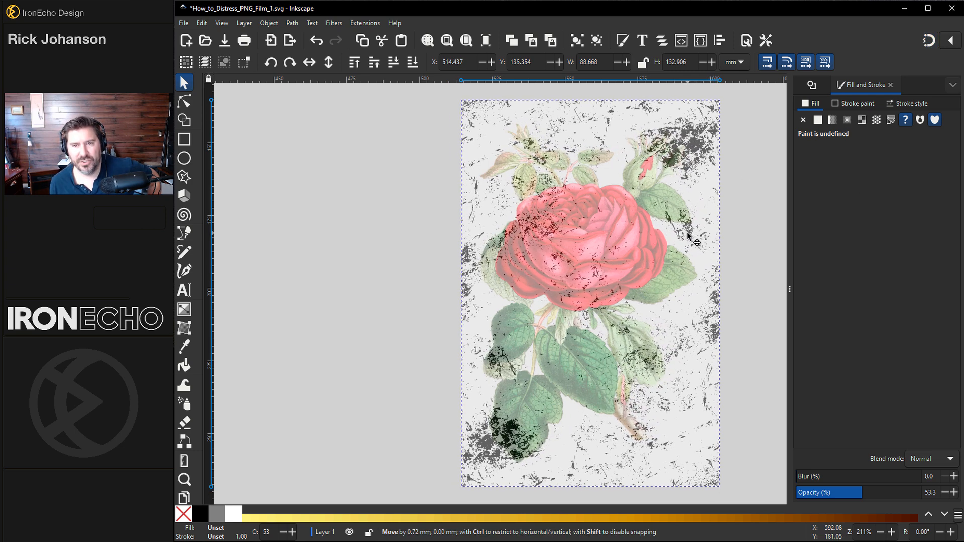
left_click(641, 367)
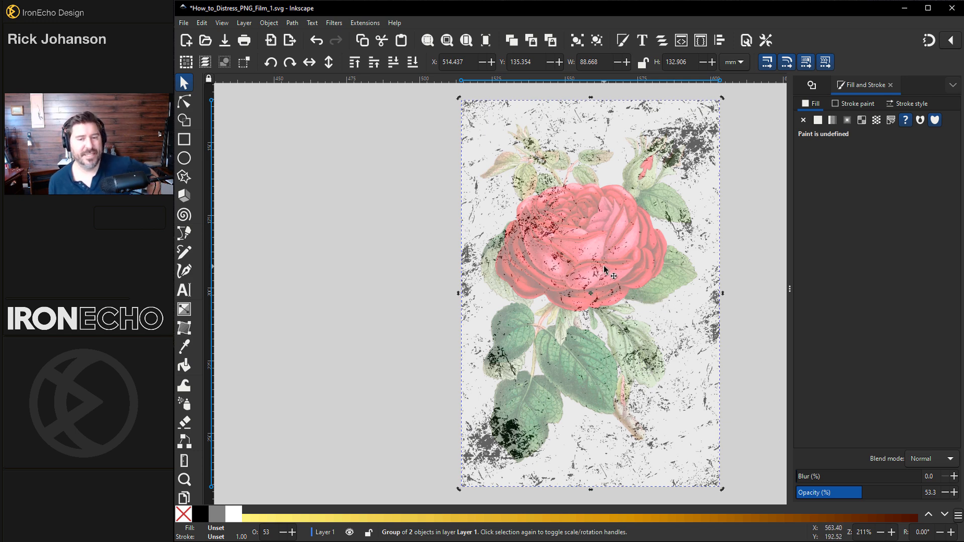
mouse_move(802, 452)
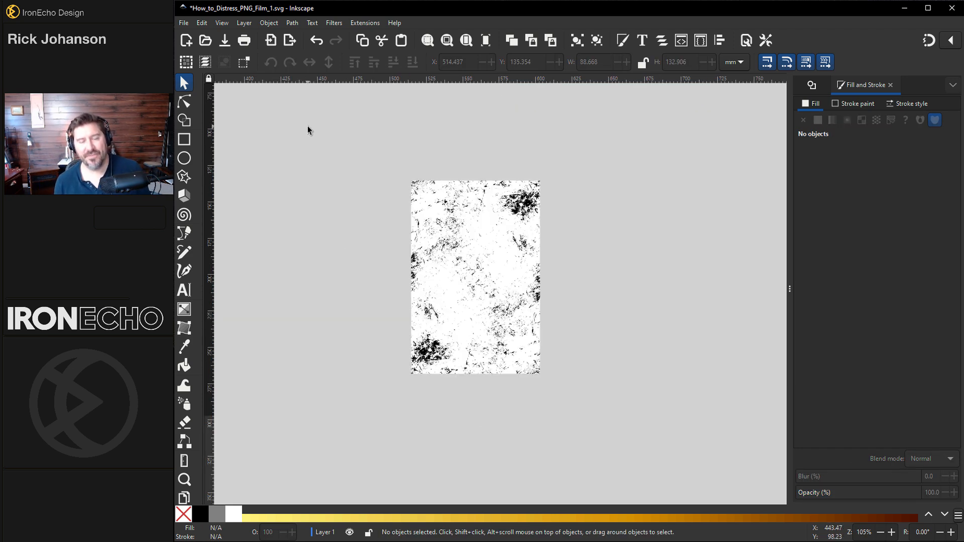
mouse_move(314, 147)
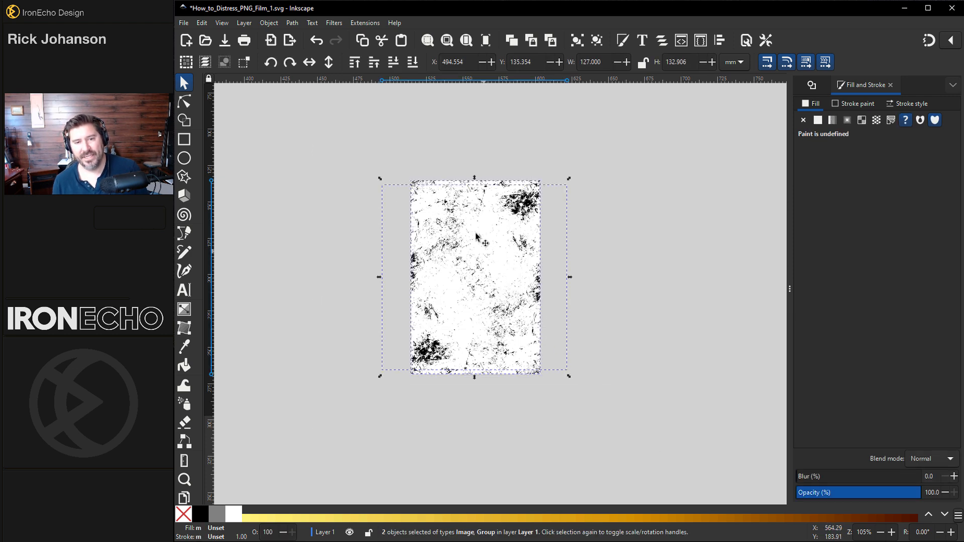
mouse_move(384, 301)
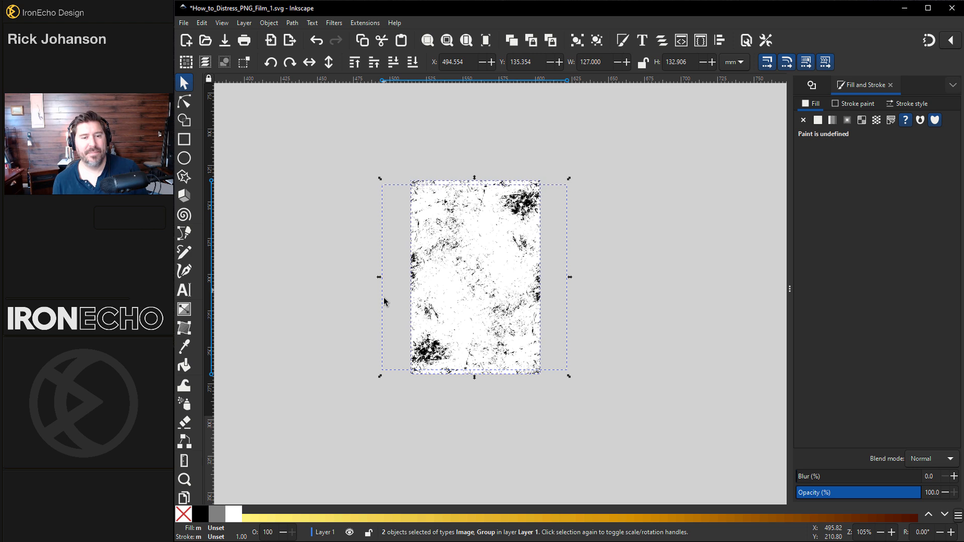
mouse_move(564, 210)
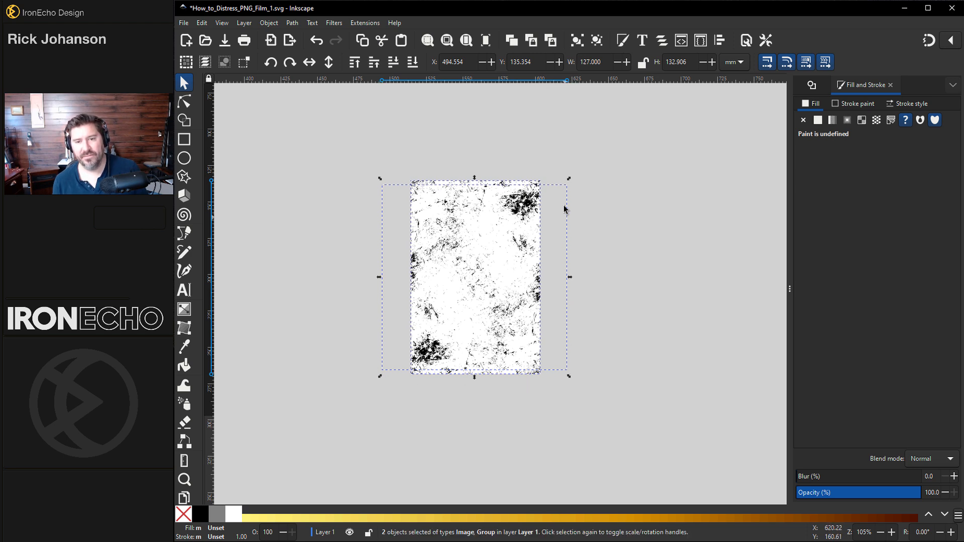
mouse_move(391, 353)
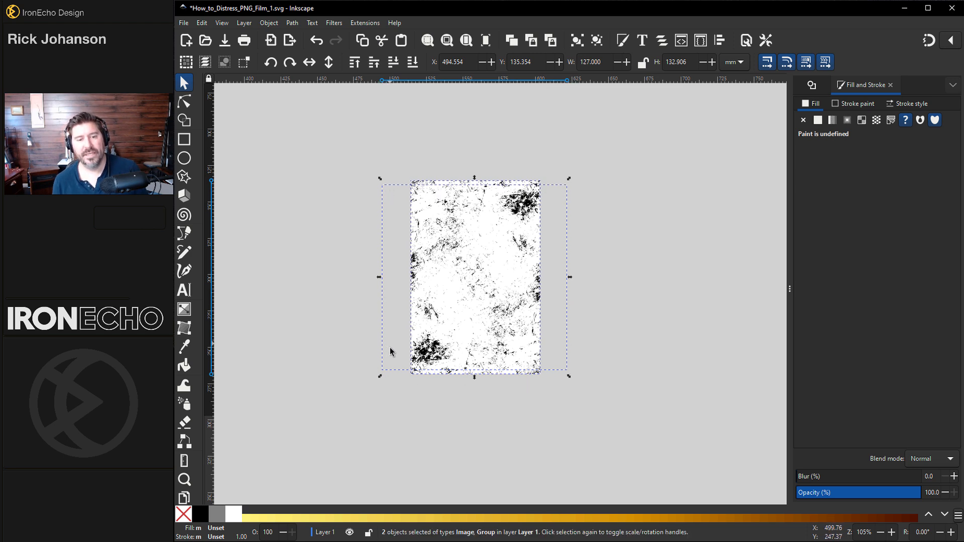
mouse_move(443, 198)
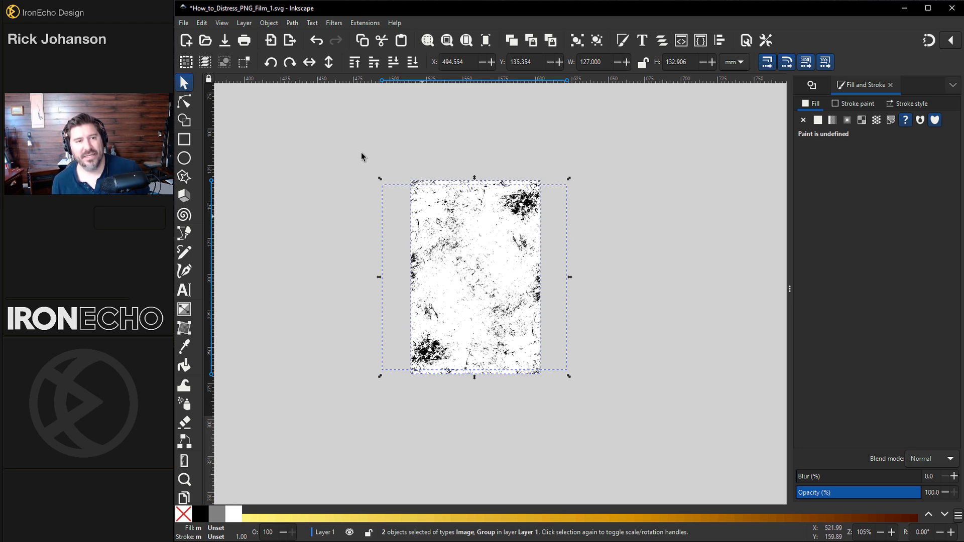
Apply Object > Mask > Set Mask so the speckle texture masks the rose.
left_click(268, 23)
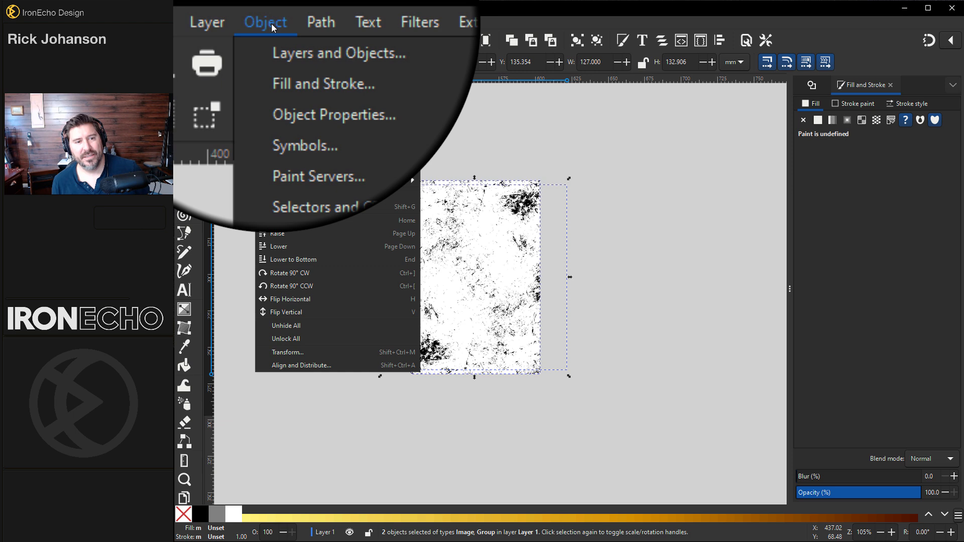
mouse_move(329, 174)
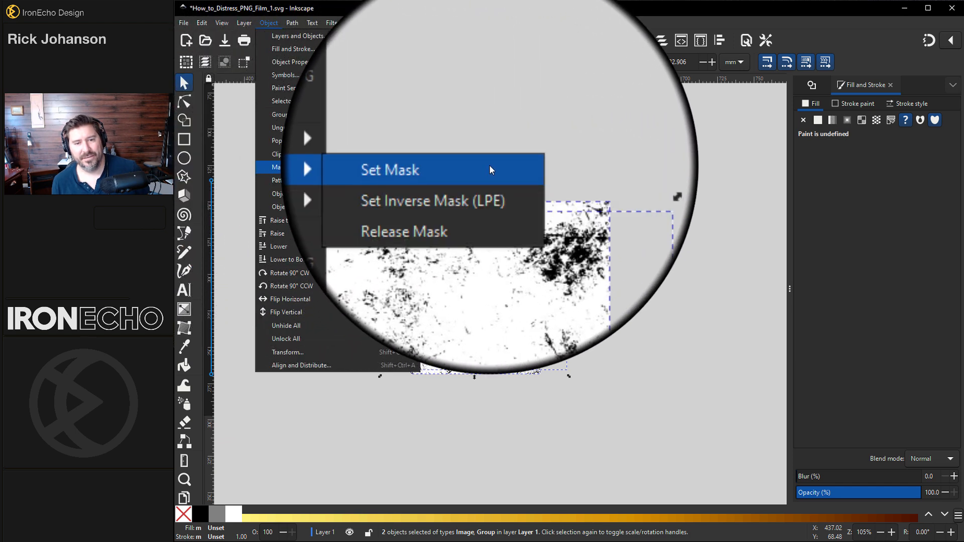
left_click(389, 170)
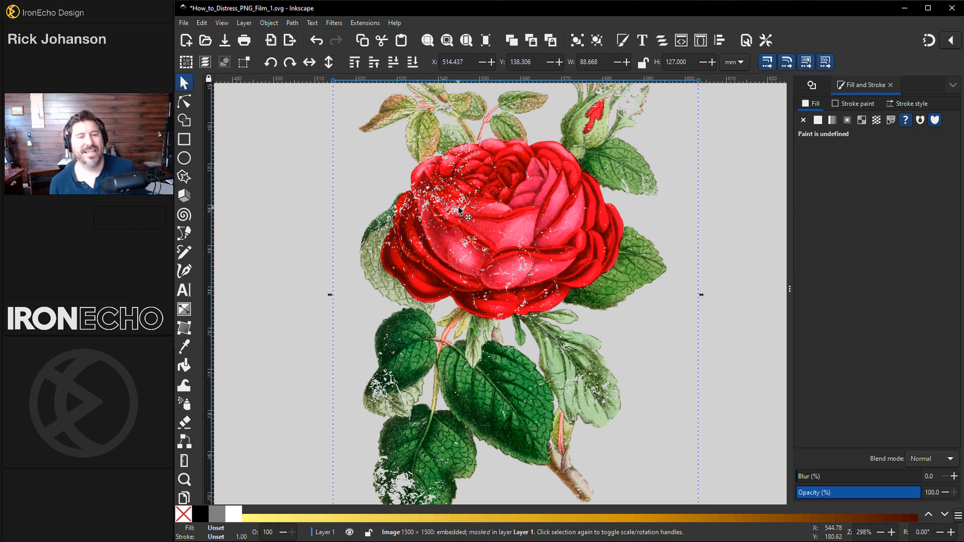
mouse_move(532, 239)
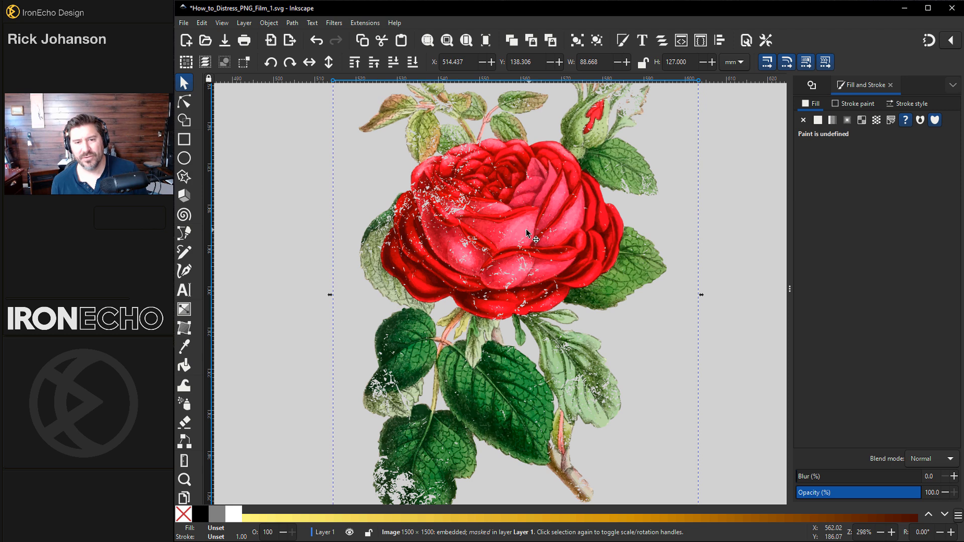
mouse_move(488, 232)
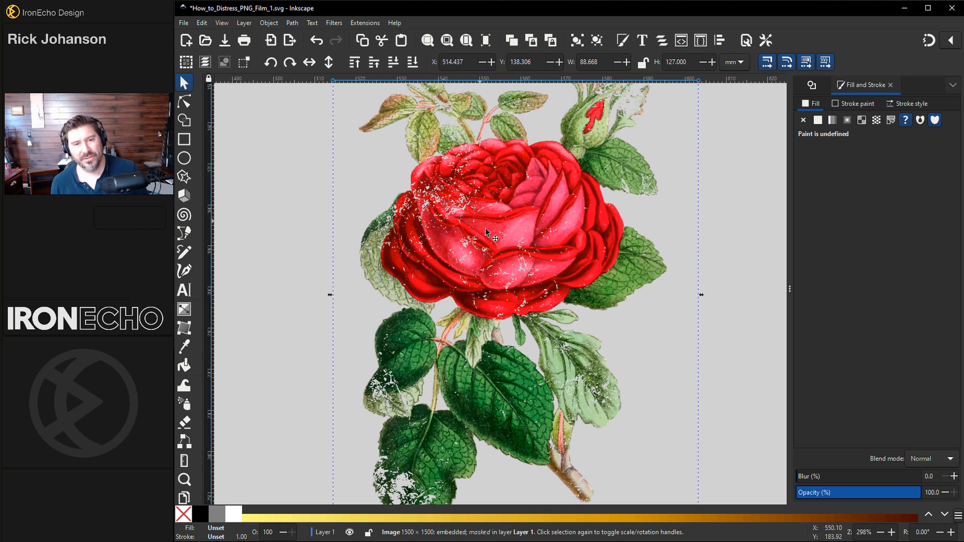
mouse_move(473, 148)
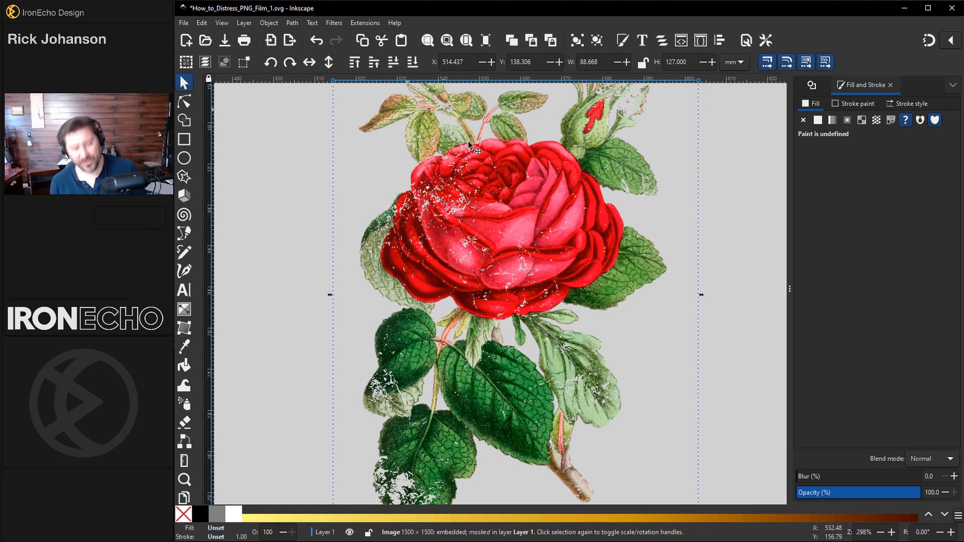
mouse_move(522, 209)
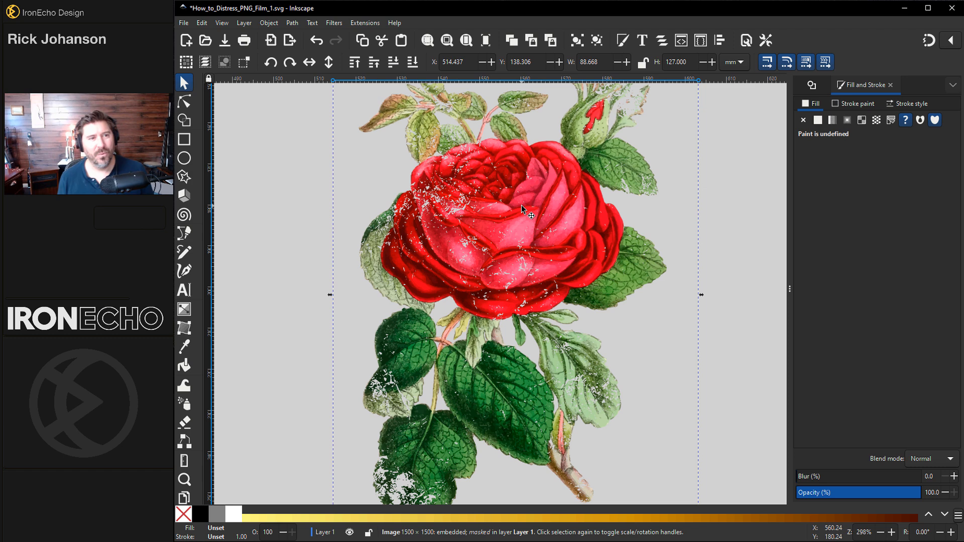
mouse_move(556, 242)
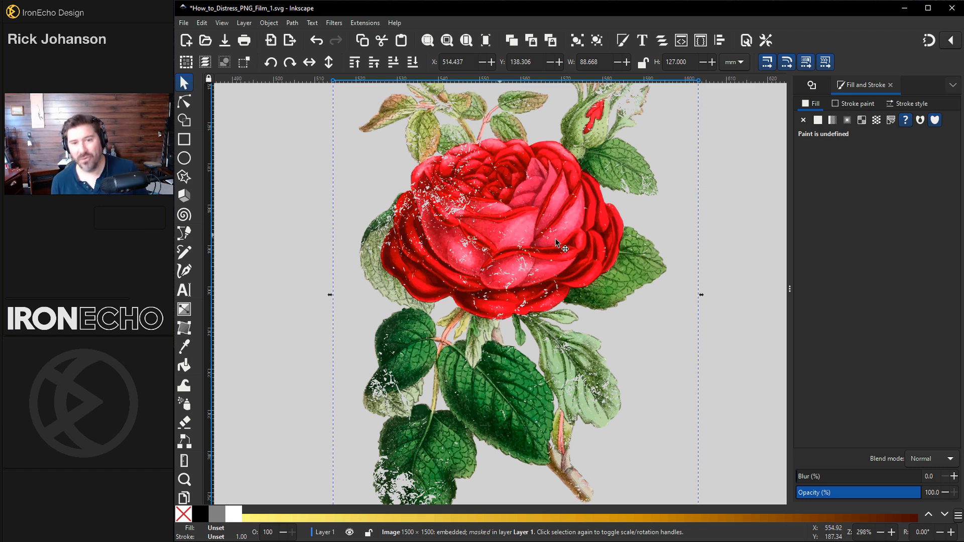
mouse_move(272, 23)
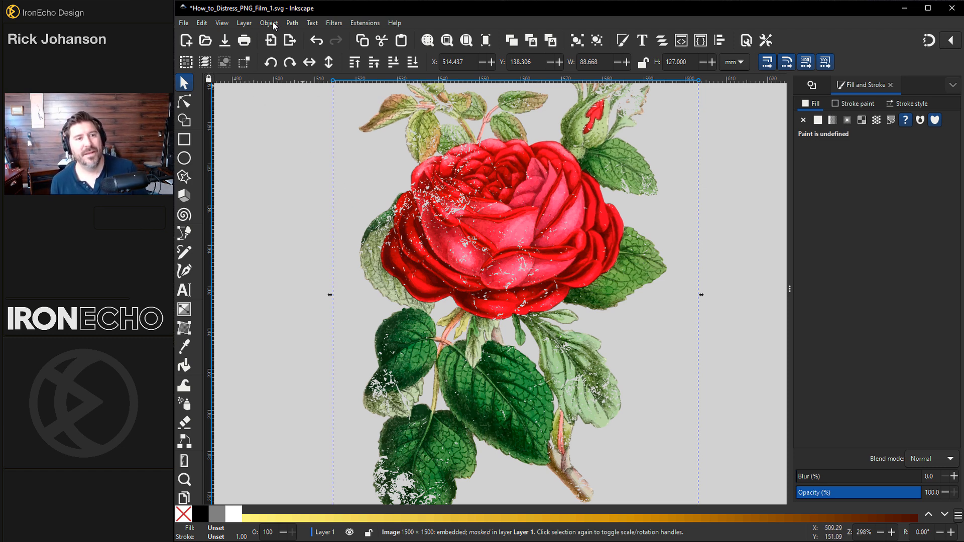
left_click(269, 23)
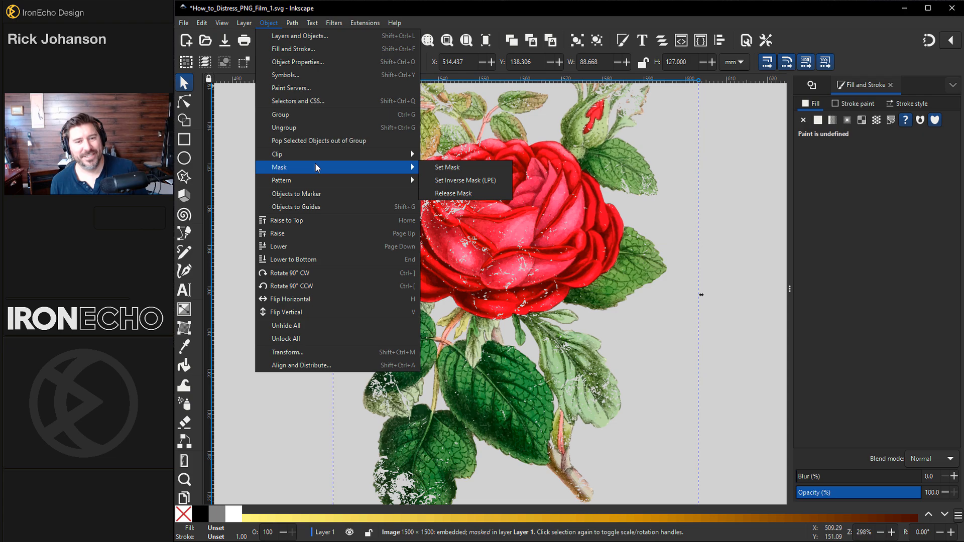
left_click(453, 192)
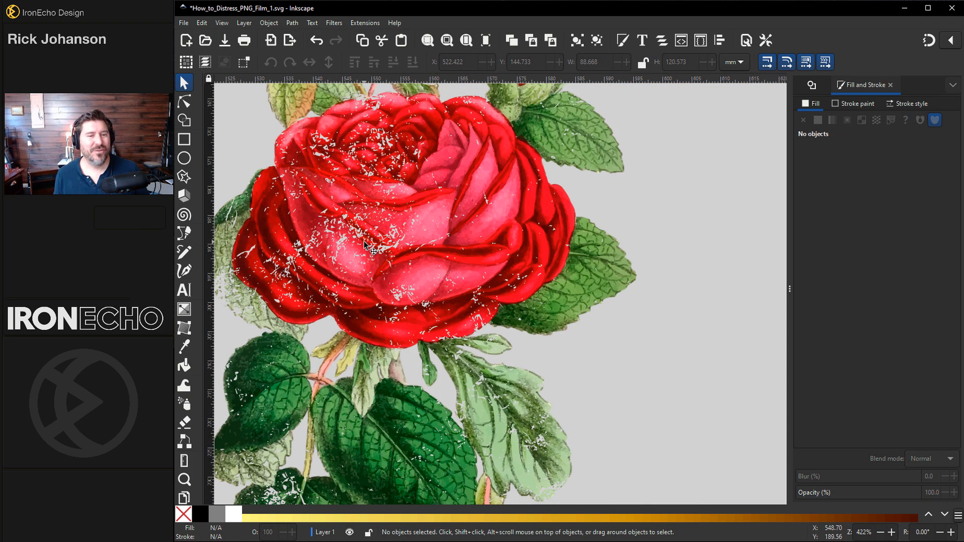
mouse_move(683, 278)
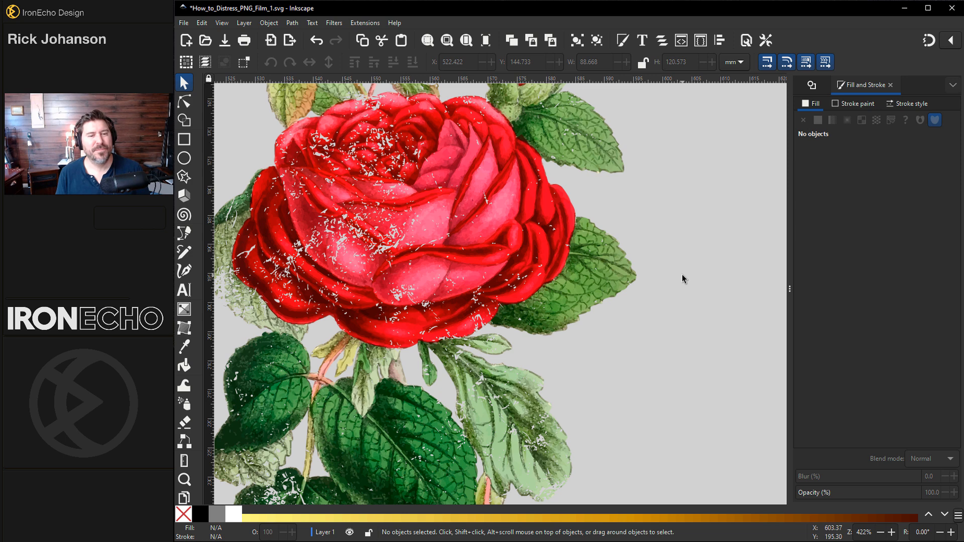